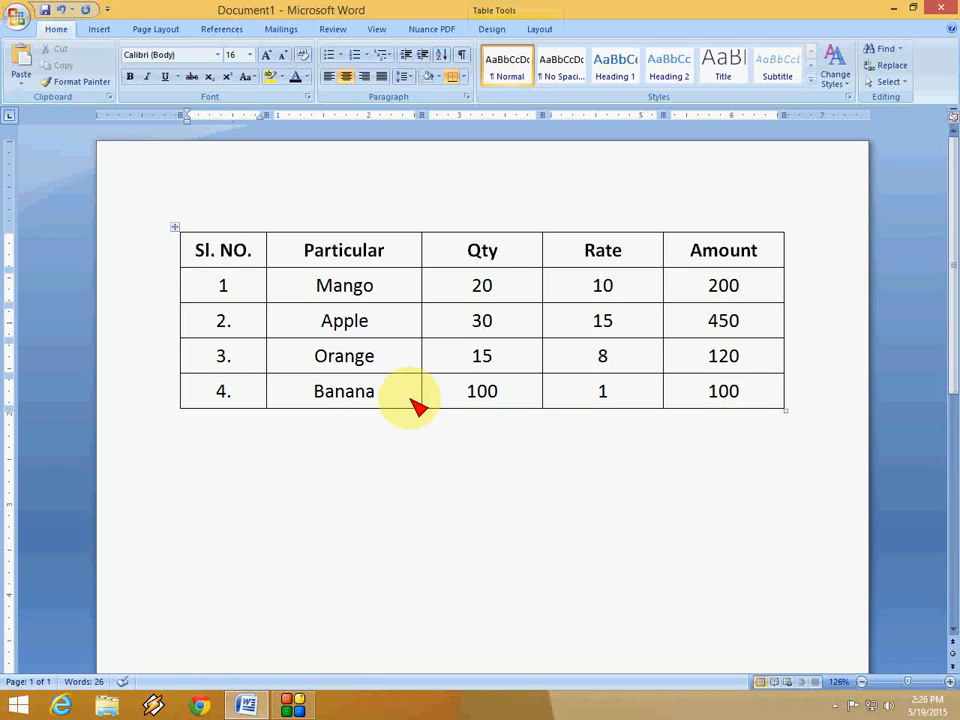
Step: AutoFit the five-column fruit price table to the window so it spans the page margins
click(224, 390)
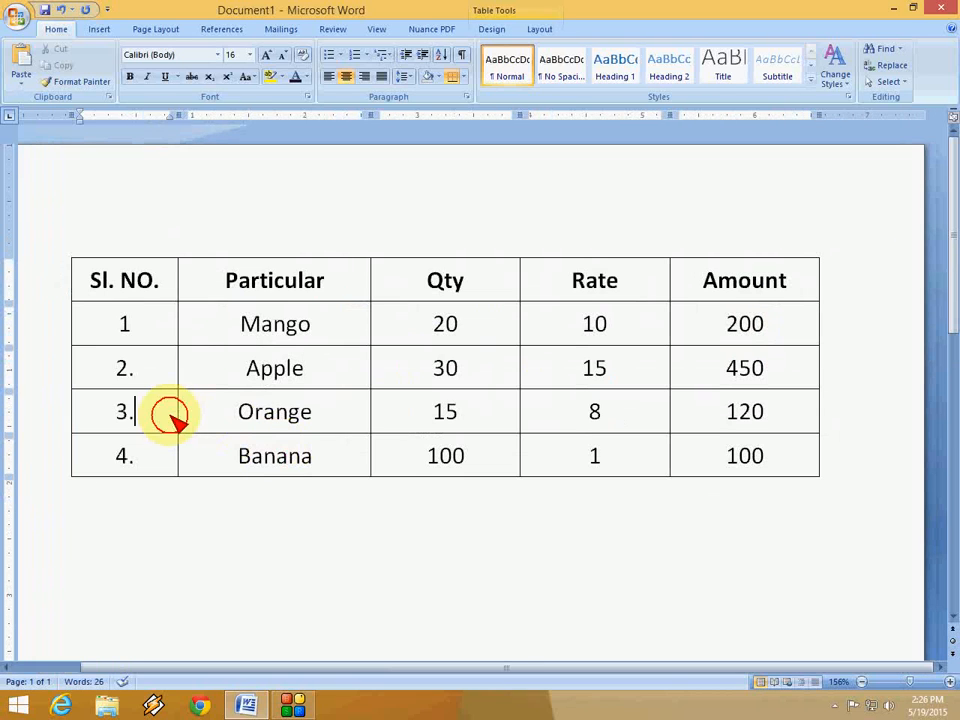
mouse_move(408, 456)
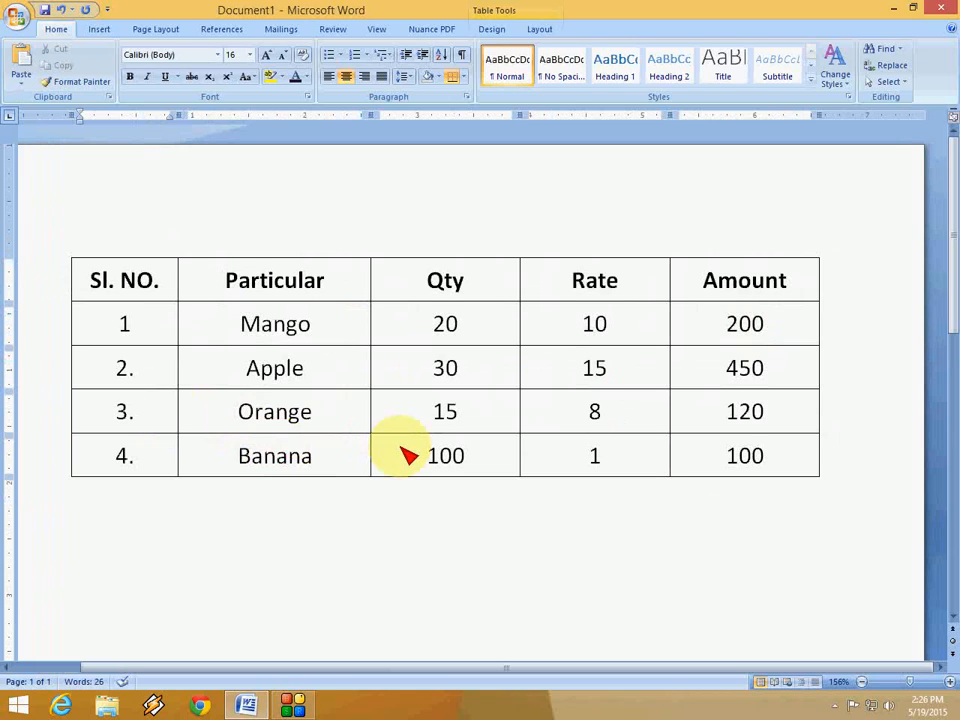
click(136, 412)
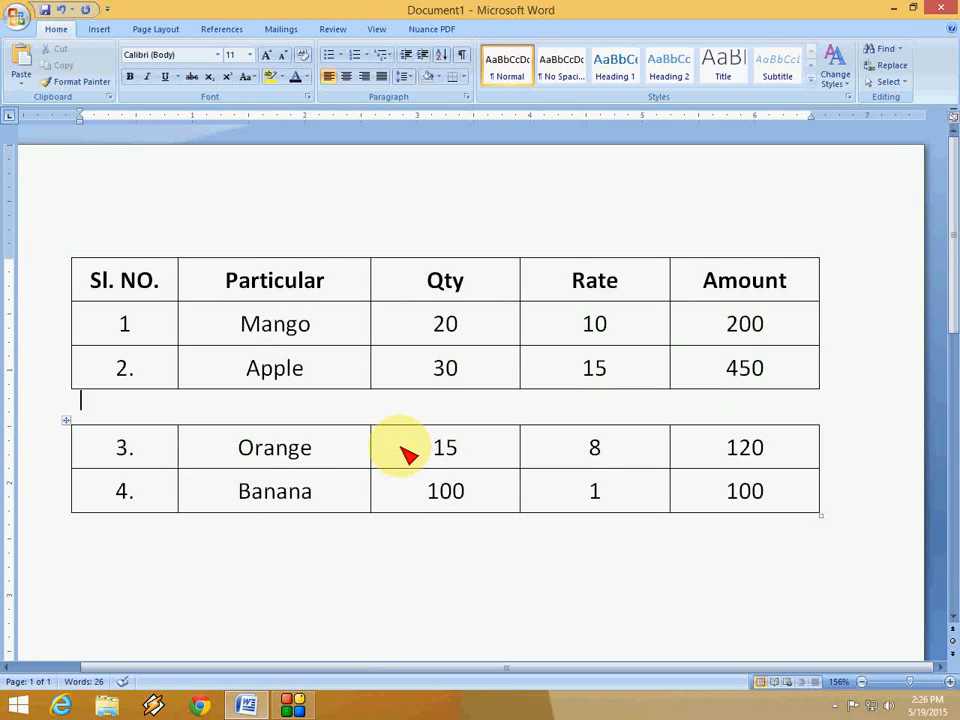
text(SlfjI f)
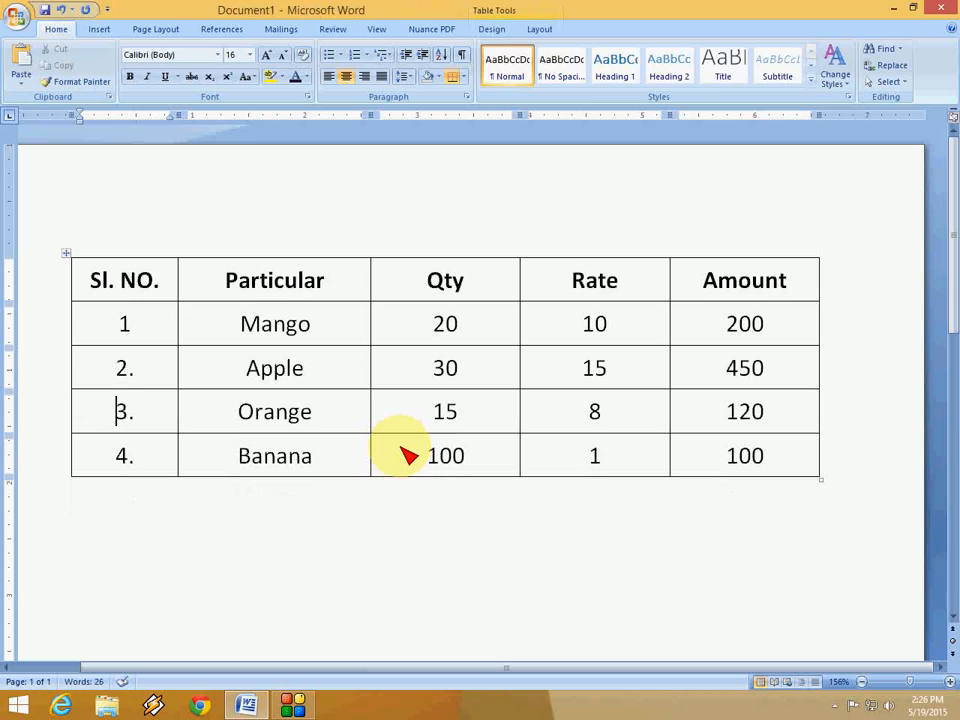
click(124, 324)
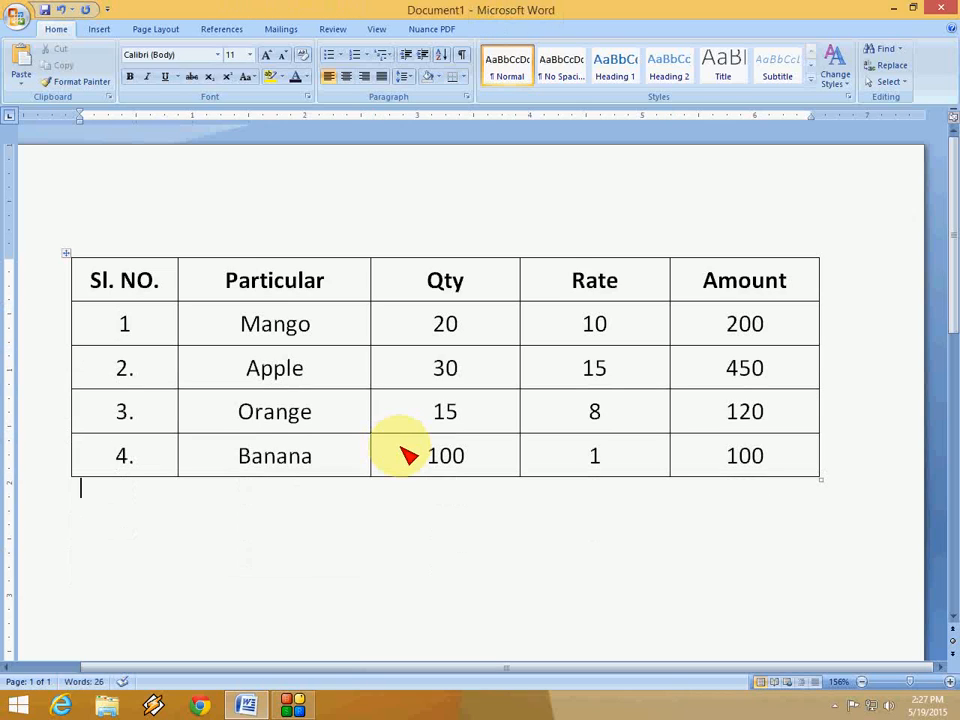
click(444, 456)
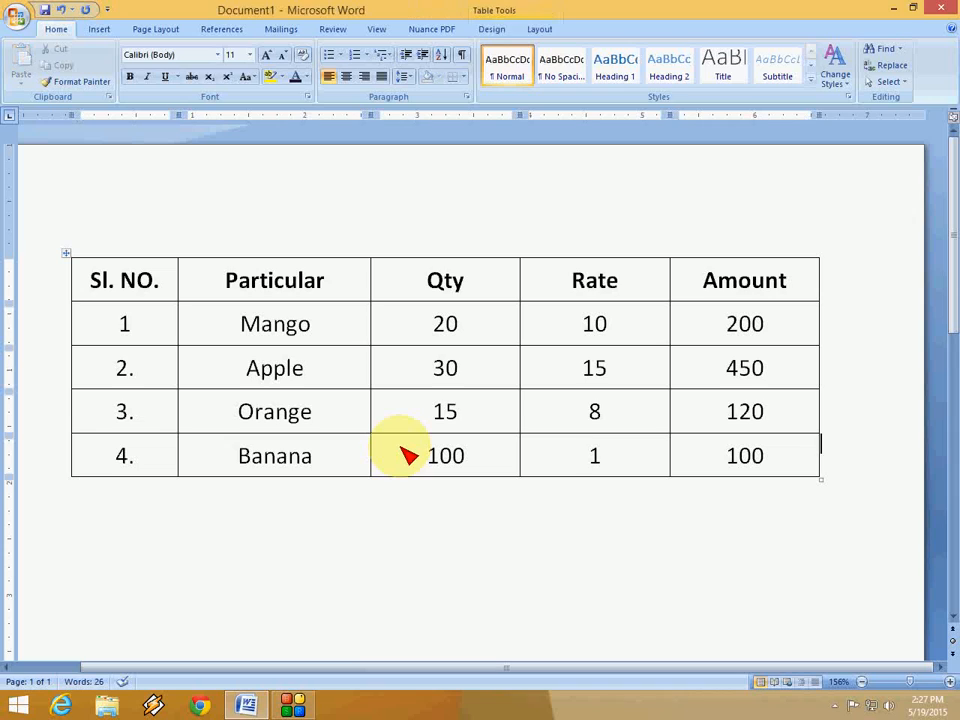
double_click(744, 368)
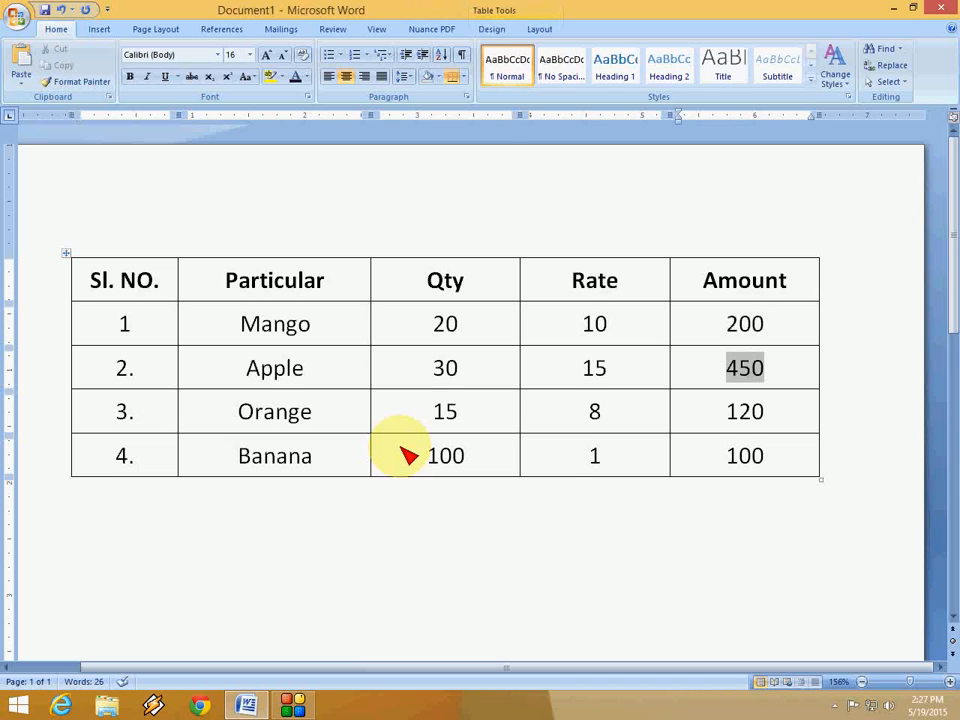